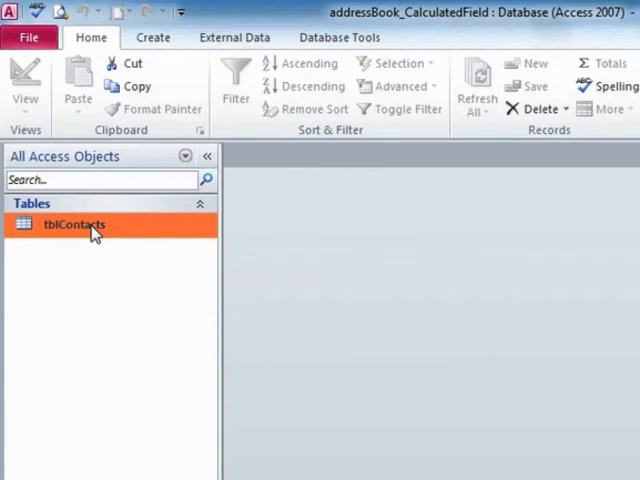
Add a Fullname field to tblContacts with the Calculated data type
{"action": "double_click", "coordinate": [72, 224]}
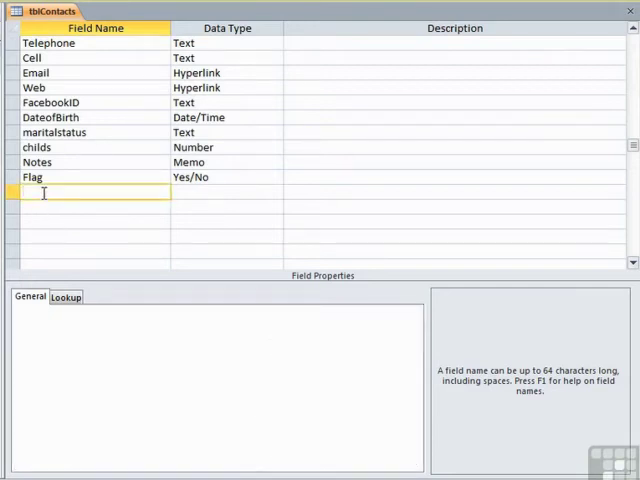
{"action": "type", "text": "Fullname"}
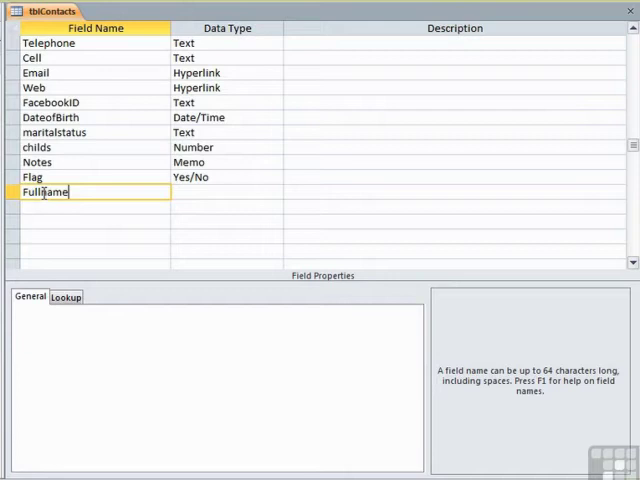
{"action": "left_click", "coordinate": [220, 192]}
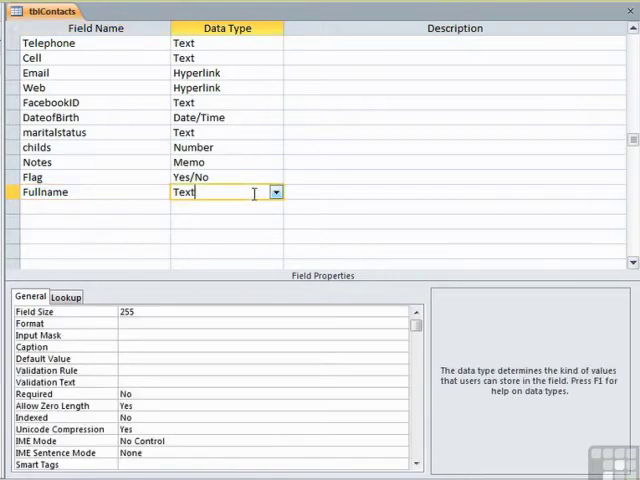
{"action": "left_click", "coordinate": [276, 192]}
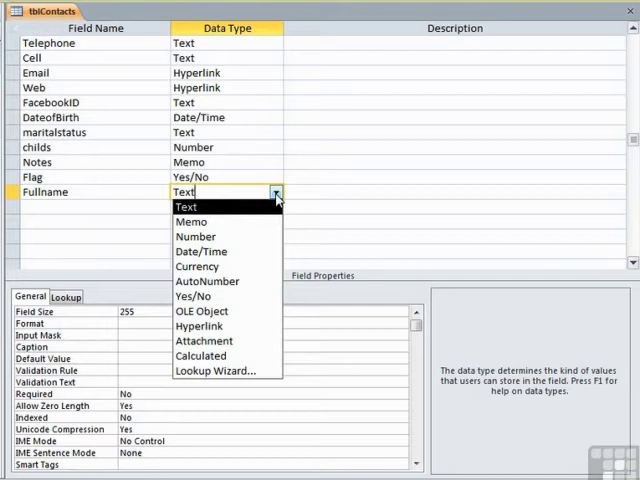
{"action": "mouse_move", "coordinate": [202, 356]}
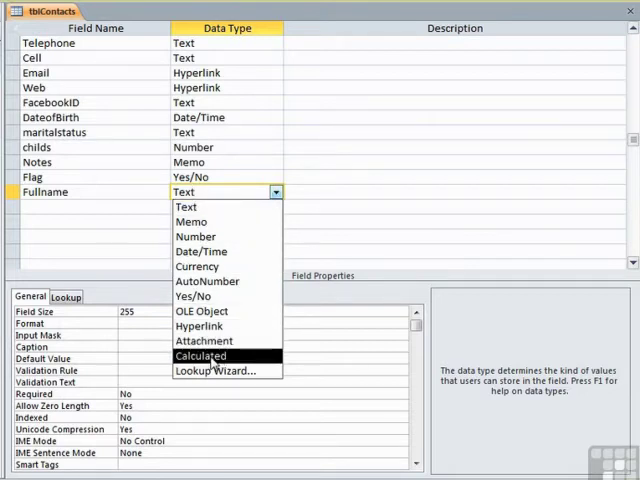
{"action": "left_click", "coordinate": [200, 356]}
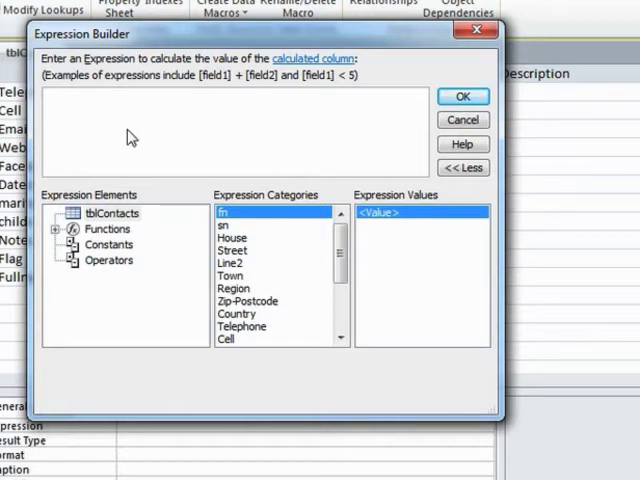
Set Fullname's expression to [fn] & " " & [sn] and accept it
{"action": "type", "text": "fn &"}
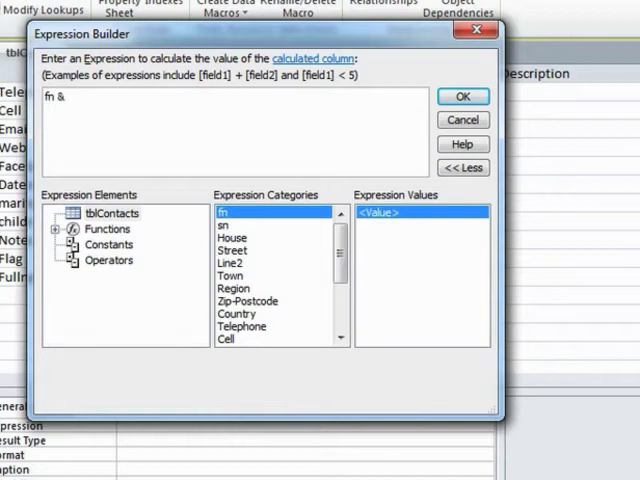
{"action": "type", "text": "@ @"}
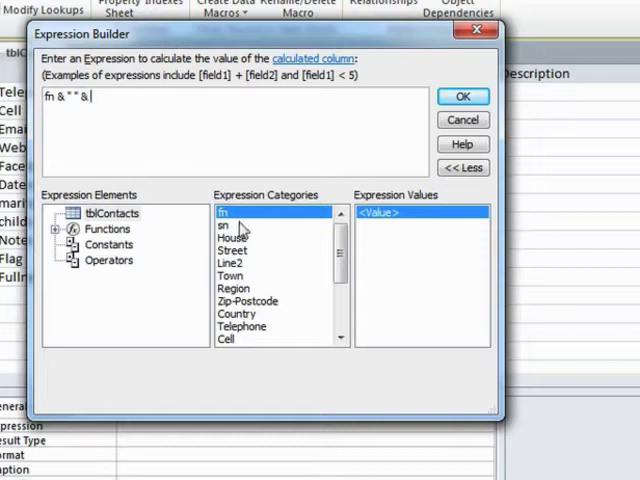
{"action": "double_click", "coordinate": [216, 224]}
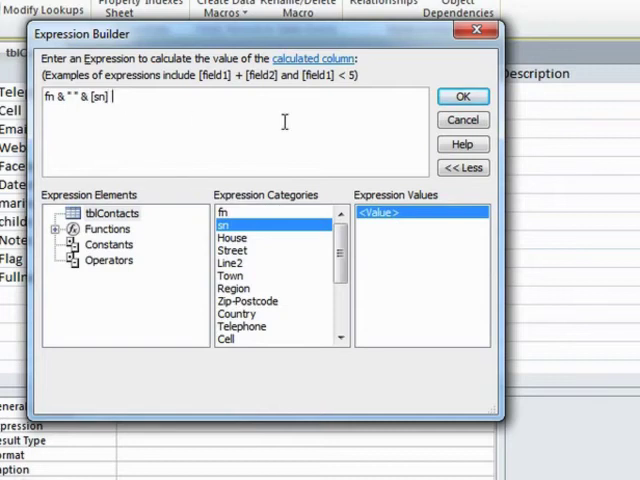
{"action": "left_click", "coordinate": [460, 96]}
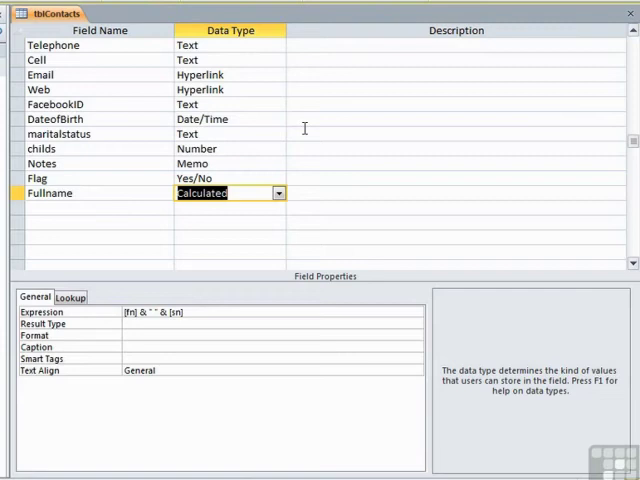
{"action": "mouse_move", "coordinate": [204, 306]}
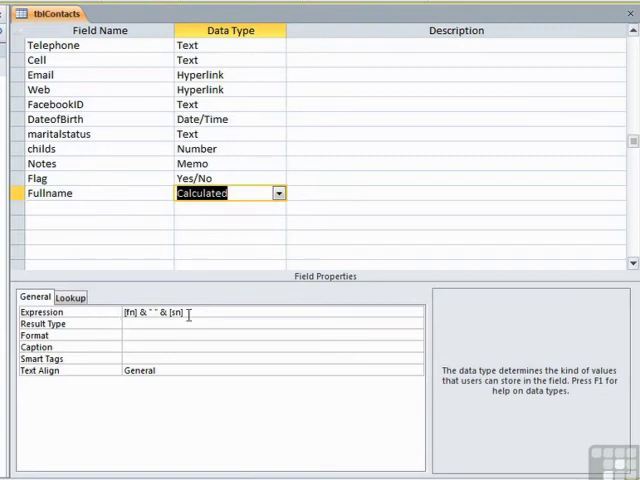
{"action": "mouse_move", "coordinate": [190, 312]}
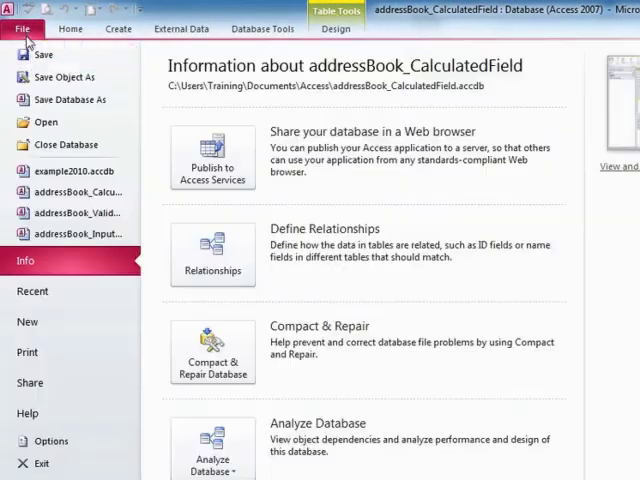
Enter a test record with first name Guy in the datasheet and check the Fullname column
{"action": "left_click", "coordinate": [22, 16]}
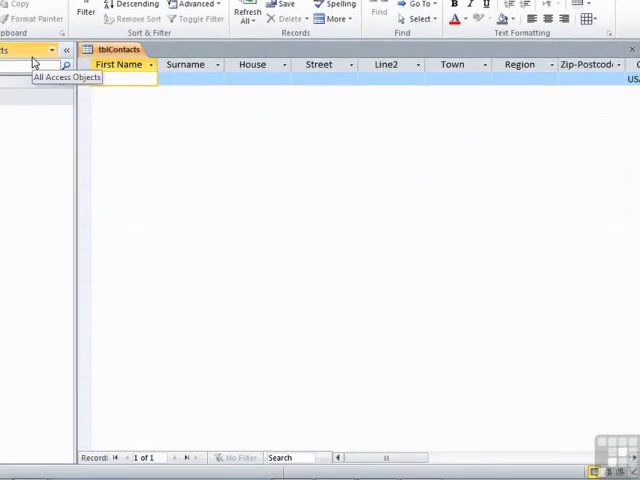
{"action": "type", "text": "Guy"}
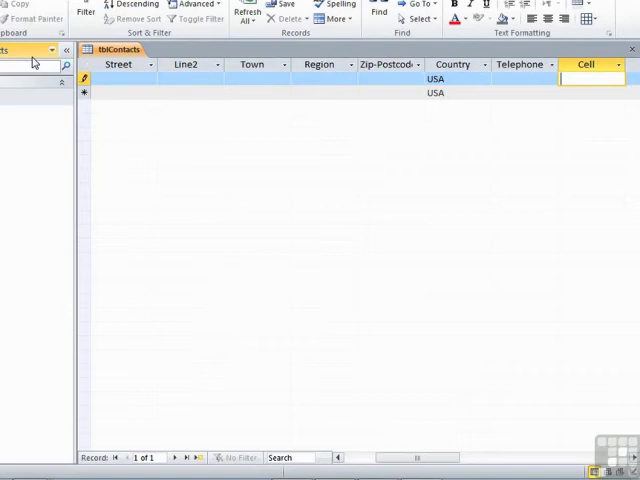
{"action": "scroll", "scroll_direction": "right", "scroll_amount": 3}
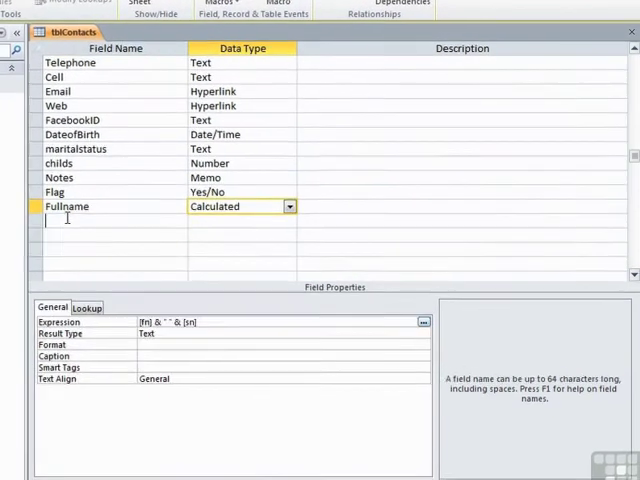
Add a calculated Age field starting from the DateofBirth field
{"action": "type", "text": "Age"}
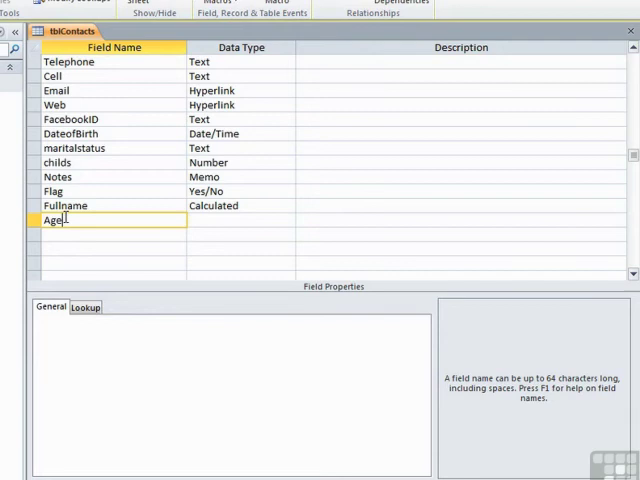
{"action": "left_click", "coordinate": [240, 220]}
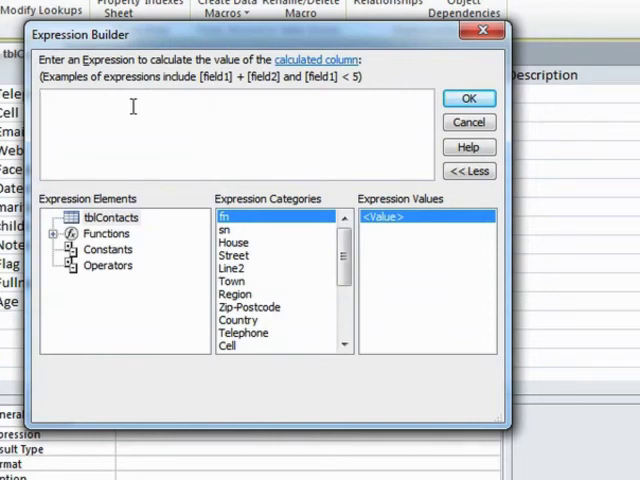
{"action": "scroll", "scroll_direction": "down", "scroll_amount": 3}
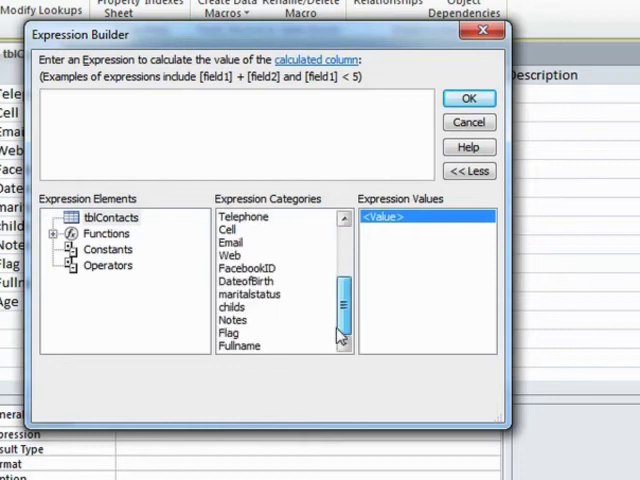
{"action": "left_click", "coordinate": [244, 280]}
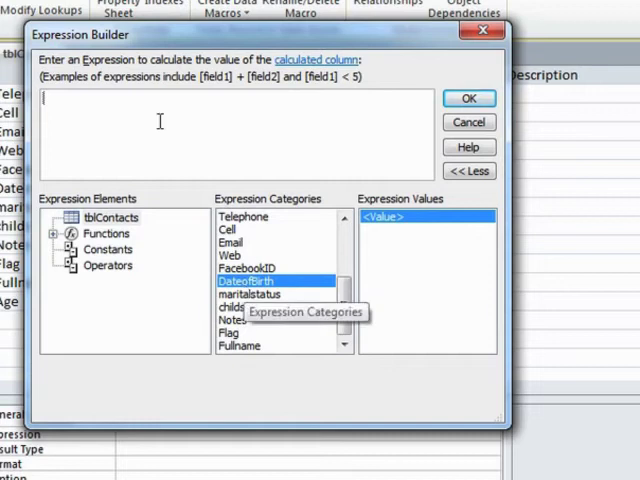
Build the expression Int((date() - [DateofBirth])/365.25) for Age
{"action": "type", "text": "date("}
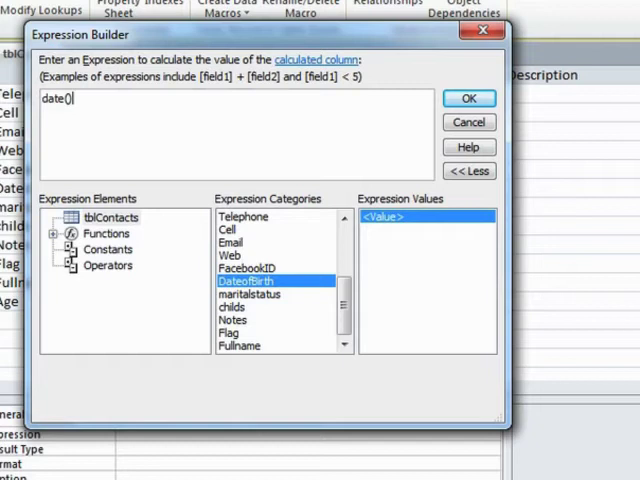
{"action": "type", "text": "- [DateofBirth] )"}
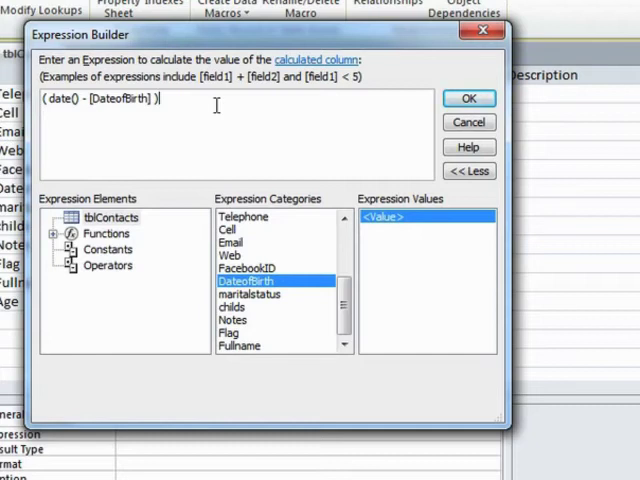
{"action": "type", "text": "/365"}
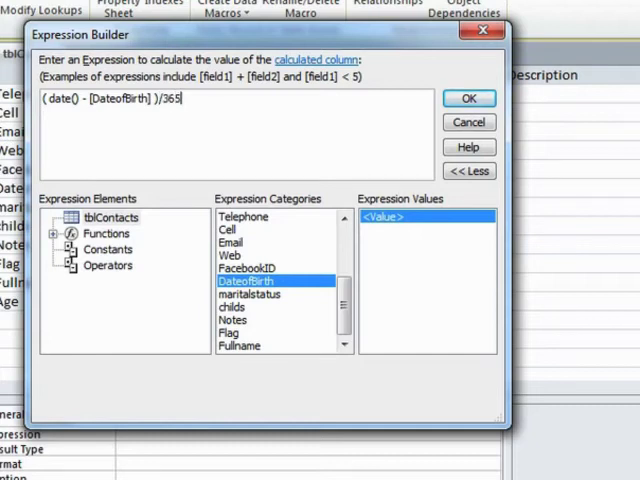
{"action": "type", "text": ".25"}
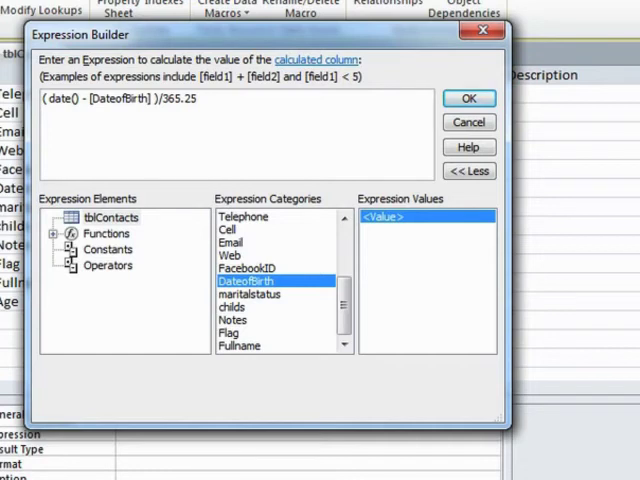
{"action": "type", "text": "int("}
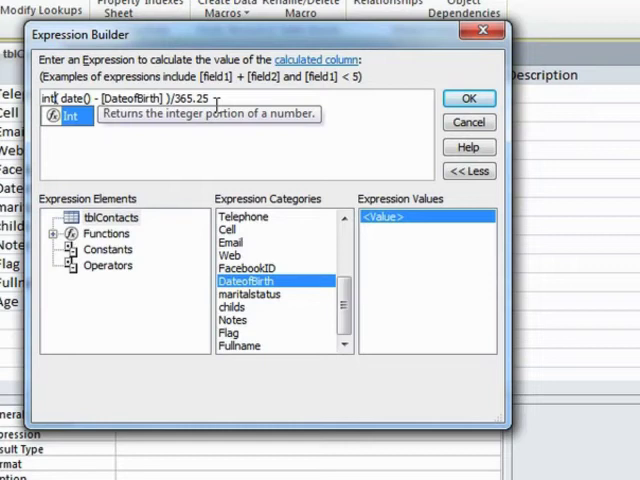
{"action": "mouse_move", "coordinate": [280, 118]}
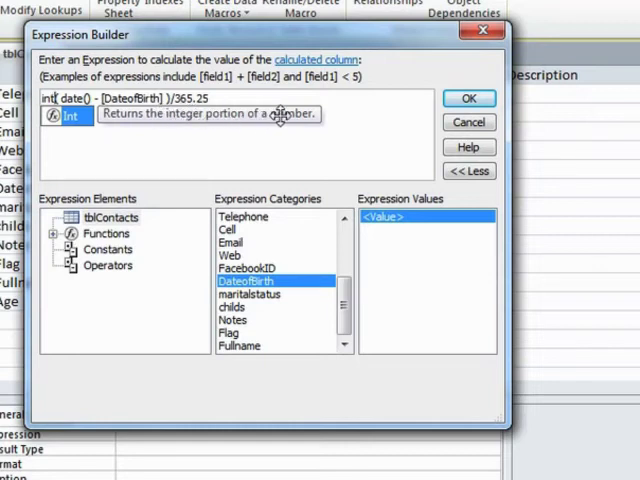
{"action": "mouse_move", "coordinate": [268, 136]}
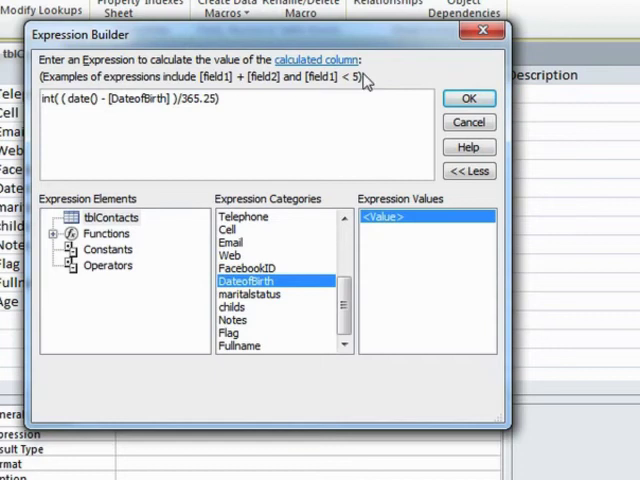
Submit the Age expression and dismiss the error that Date() cannot be used in a calculated column
{"action": "left_click", "coordinate": [468, 98]}
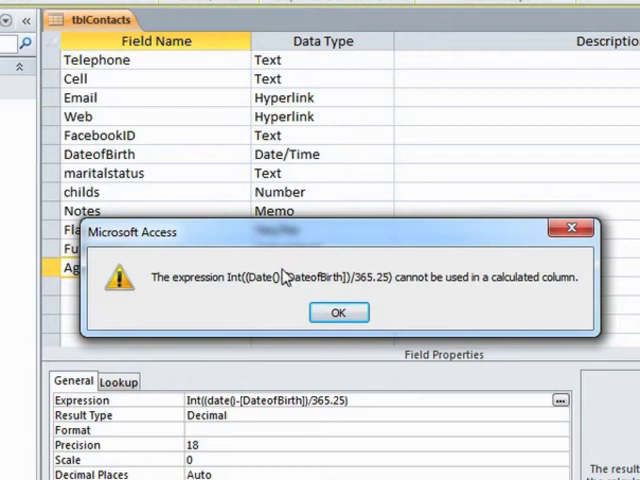
{"action": "mouse_move", "coordinate": [268, 288]}
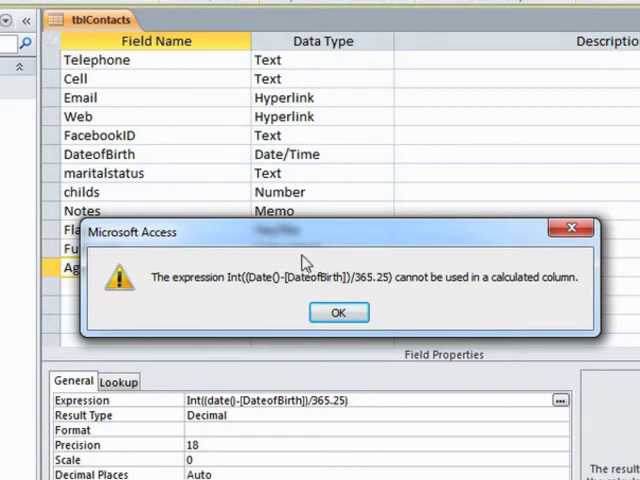
{"action": "left_click", "coordinate": [338, 312]}
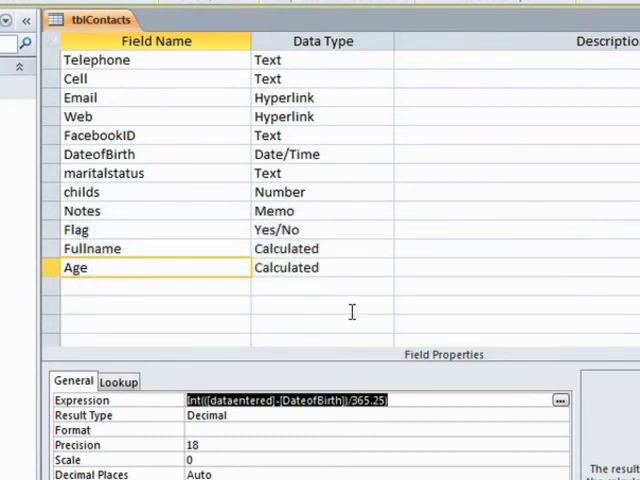
Add a DateEntered Date/Time field with default value =Date()
{"action": "left_click", "coordinate": [150, 288]}
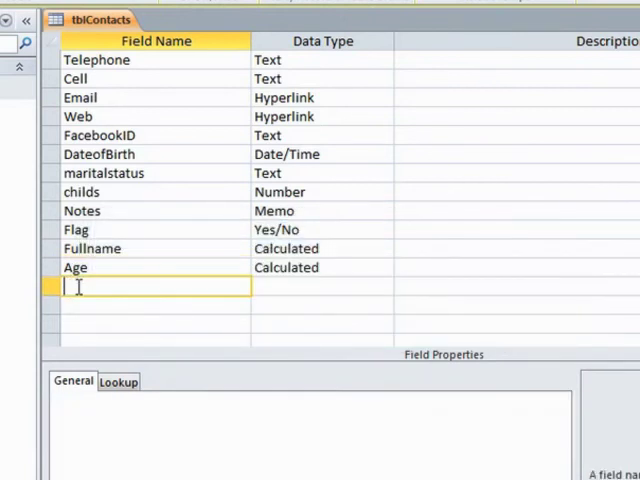
{"action": "type", "text": "Da"}
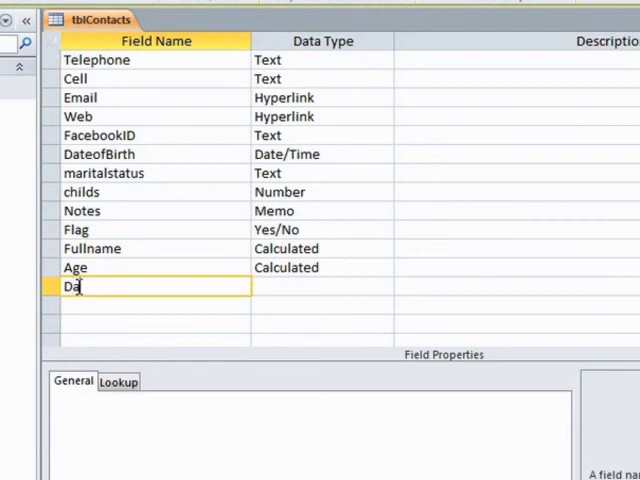
{"action": "type", "text": "teEntered"}
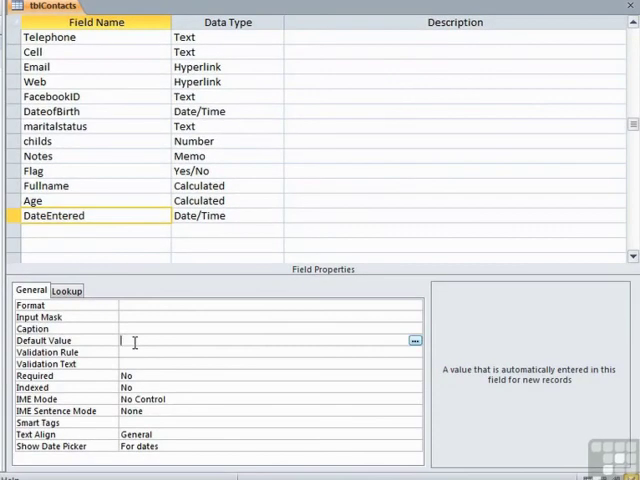
{"action": "type", "text": "=Date("}
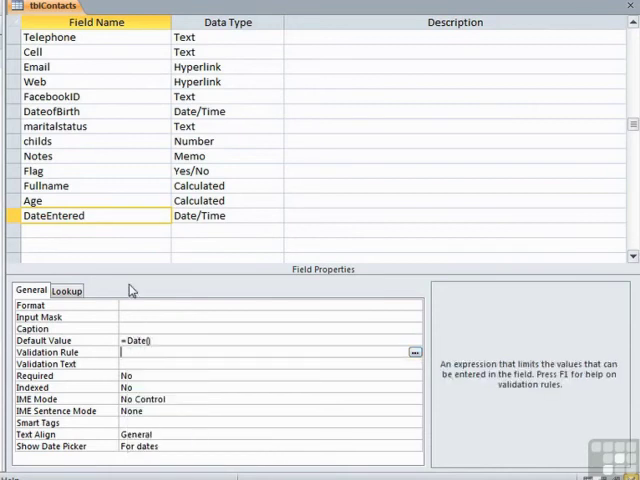
{"action": "mouse_move", "coordinate": [92, 216]}
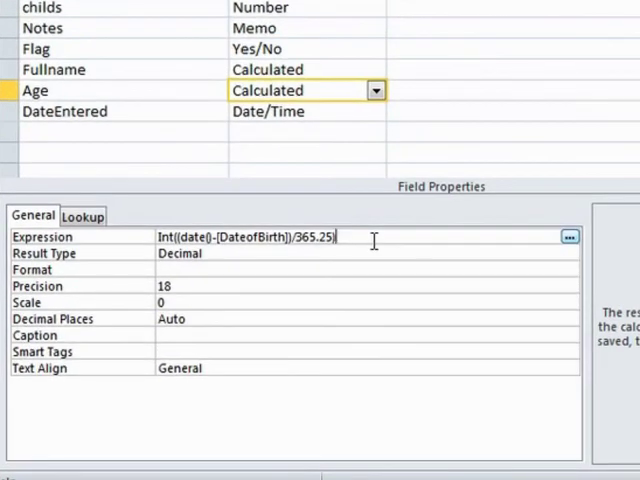
Change Age to Int([DateEntered]-[DateofBirth])/365.25 and commit it
{"action": "double_click", "coordinate": [192, 236]}
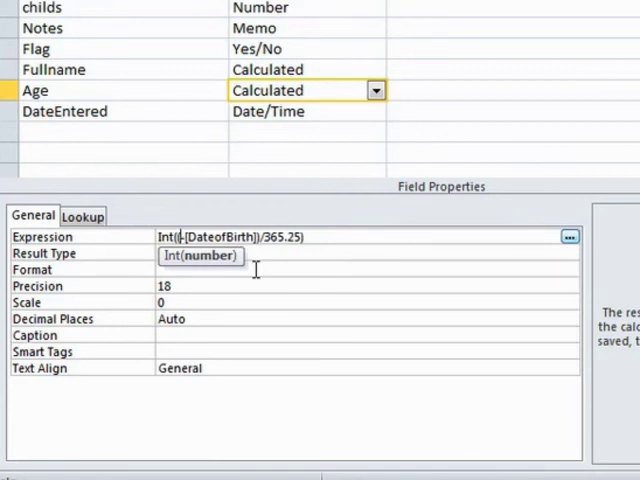
{"action": "type", "text": "dateentered]"}
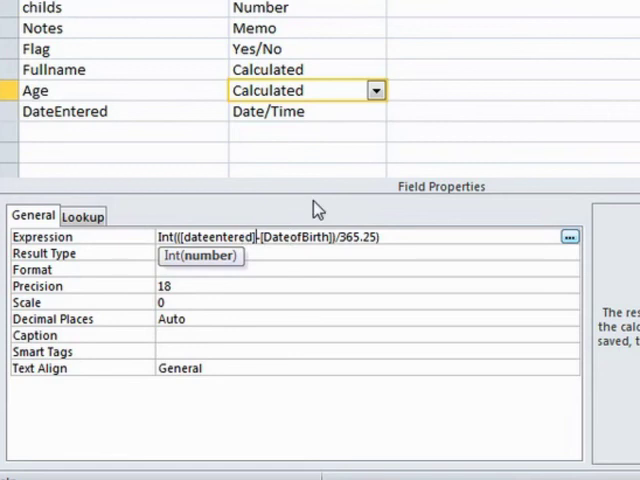
{"action": "left_click", "coordinate": [376, 236]}
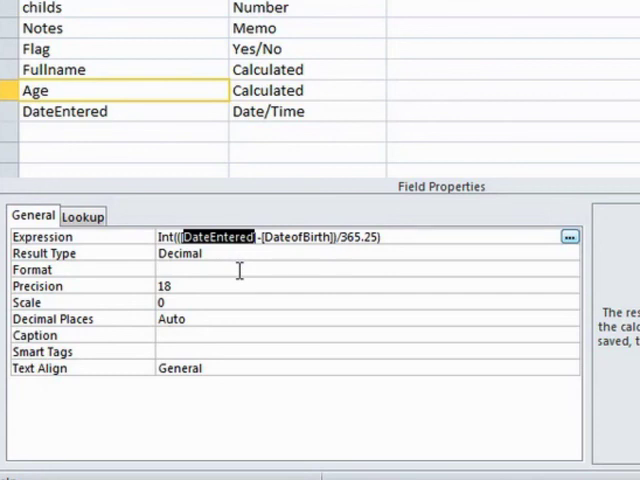
{"action": "mouse_move", "coordinate": [232, 252]}
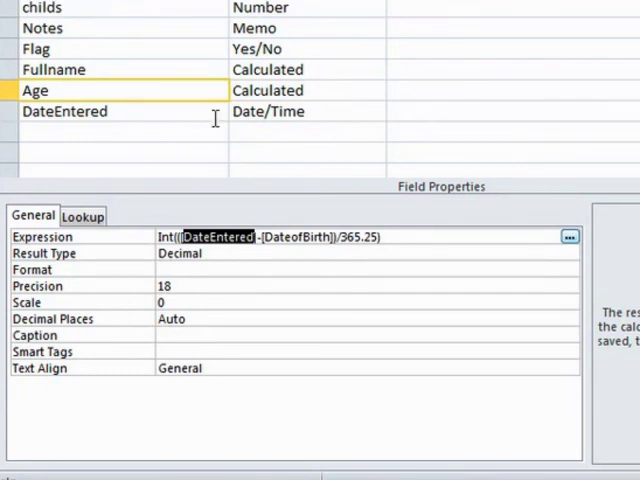
{"action": "mouse_move", "coordinate": [280, 252]}
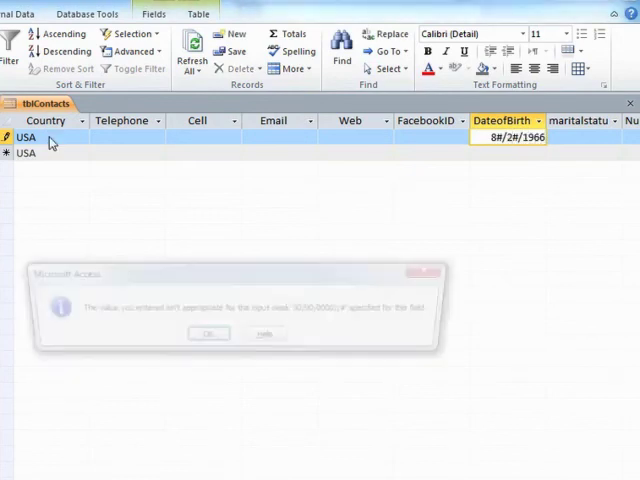
Enter DateofBirth 8/2/1966 and confirm Age shows 44 with DateEntered 9/13/2010
{"action": "left_click", "coordinate": [208, 332]}
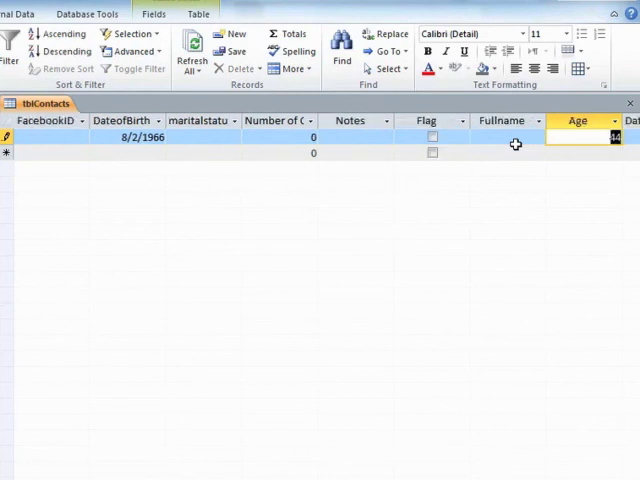
{"action": "scroll", "scroll_direction": "right", "scroll_amount": 3}
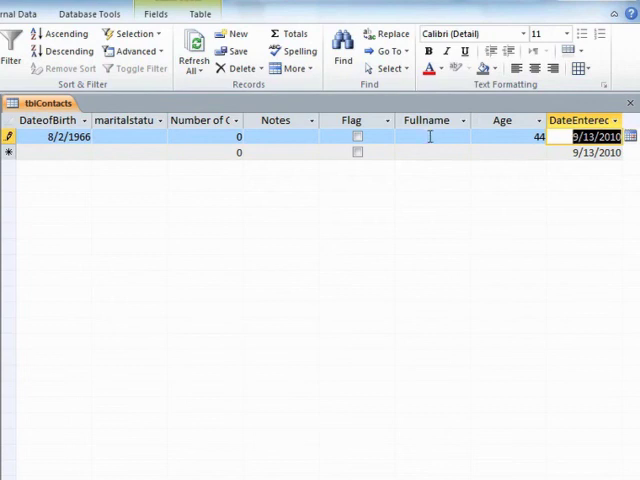
{"action": "mouse_move", "coordinate": [500, 138]}
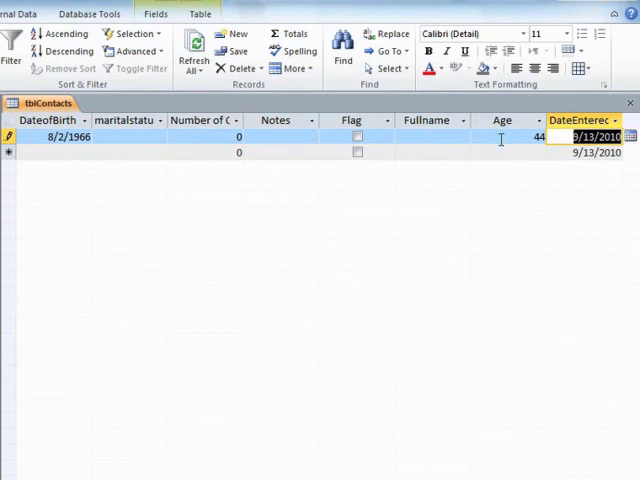